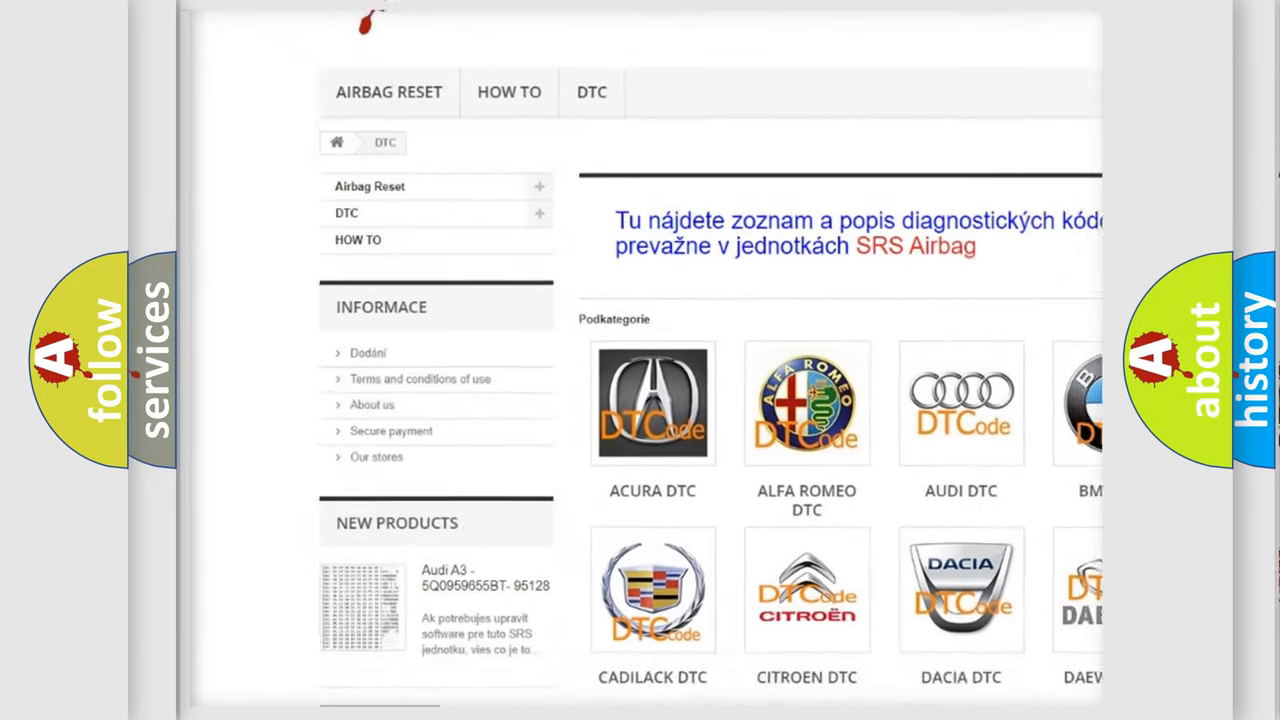
pyautogui.scroll(-3)
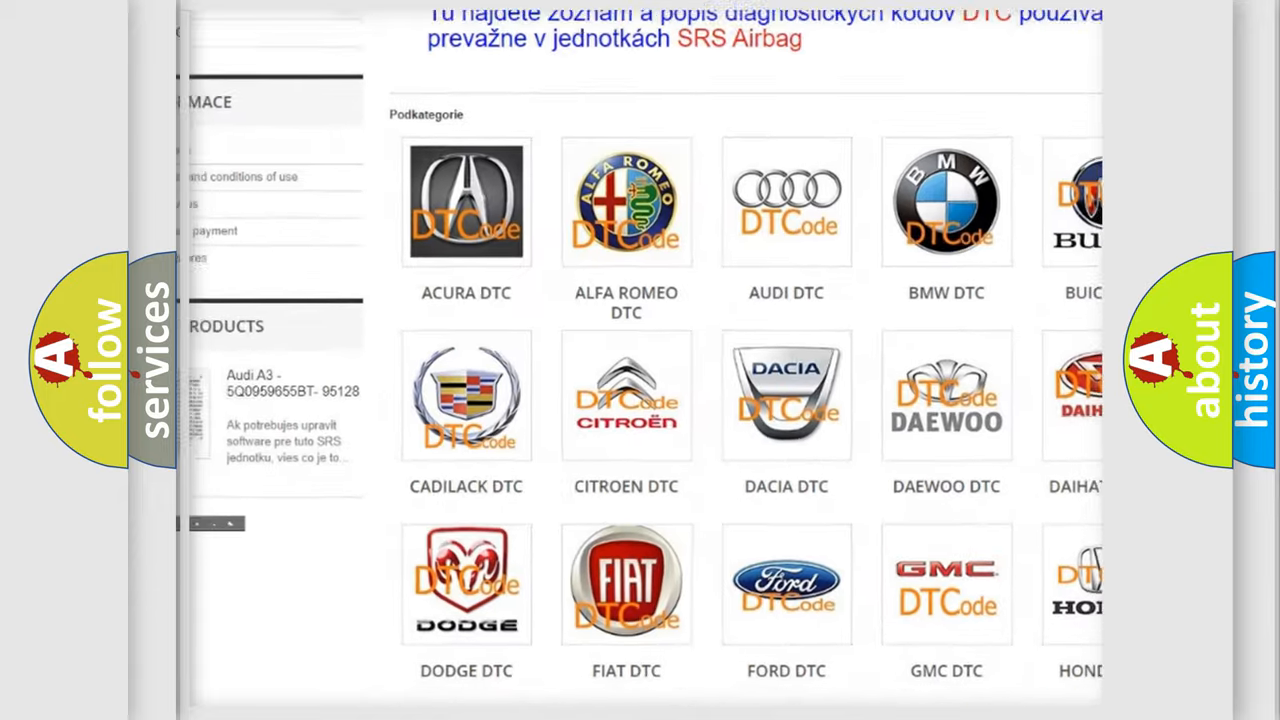